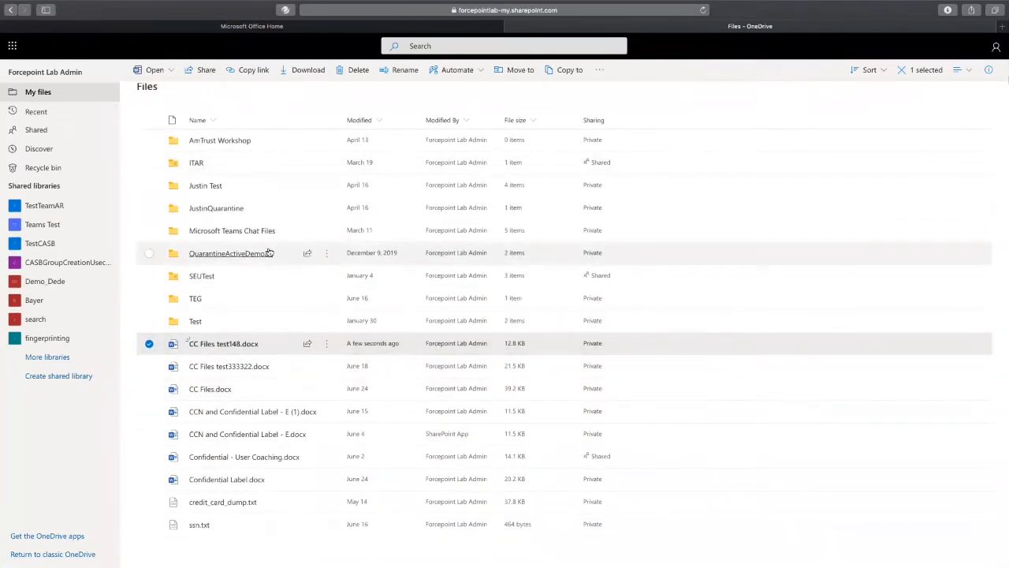
pyautogui.moveTo(230, 252)
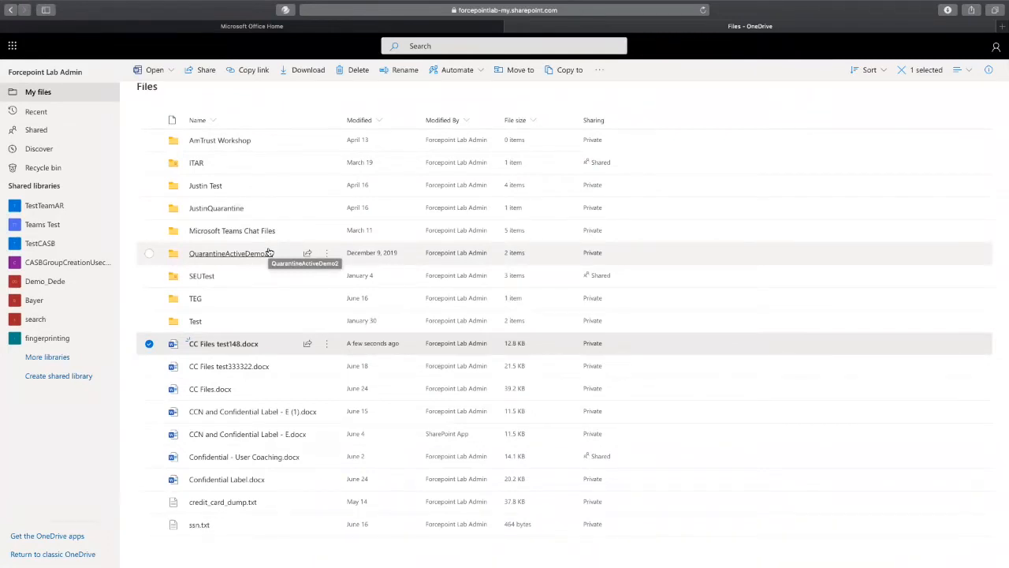
pyautogui.moveTo(315, 59)
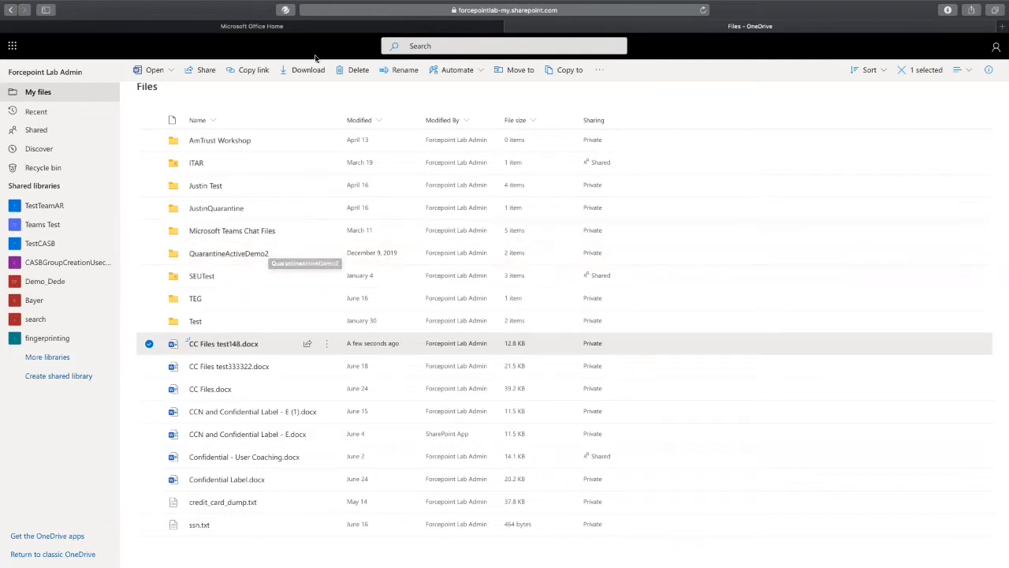
pyautogui.moveTo(285, 86)
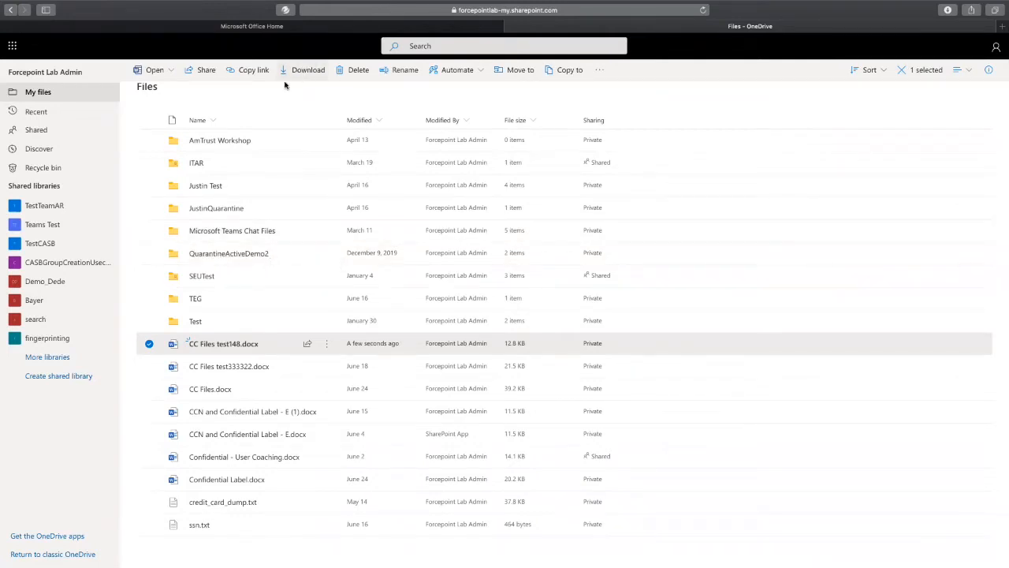
# Clear the file selection and start a Files upload from the Upload menu
pyautogui.click(148, 344)
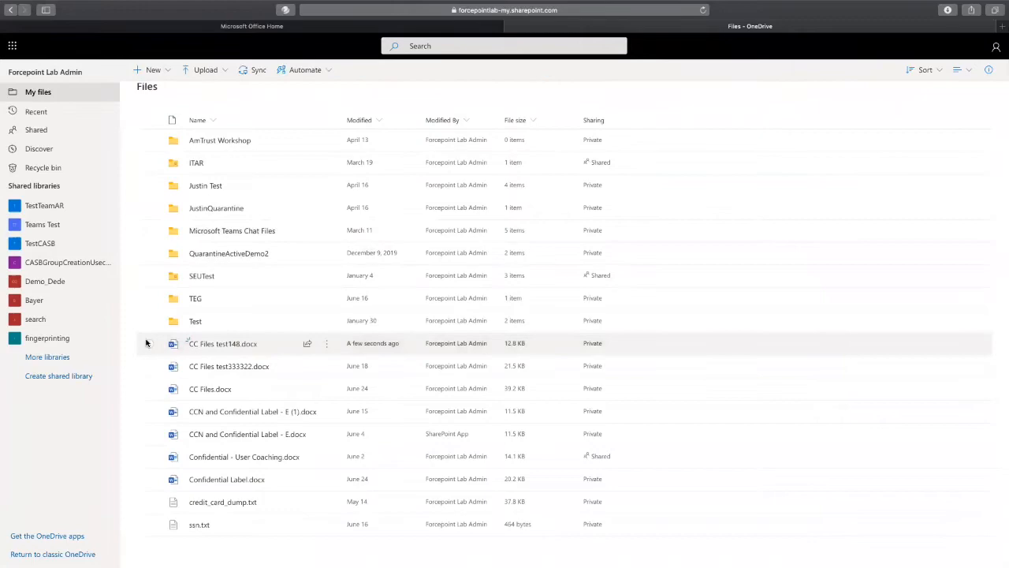
pyautogui.click(205, 70)
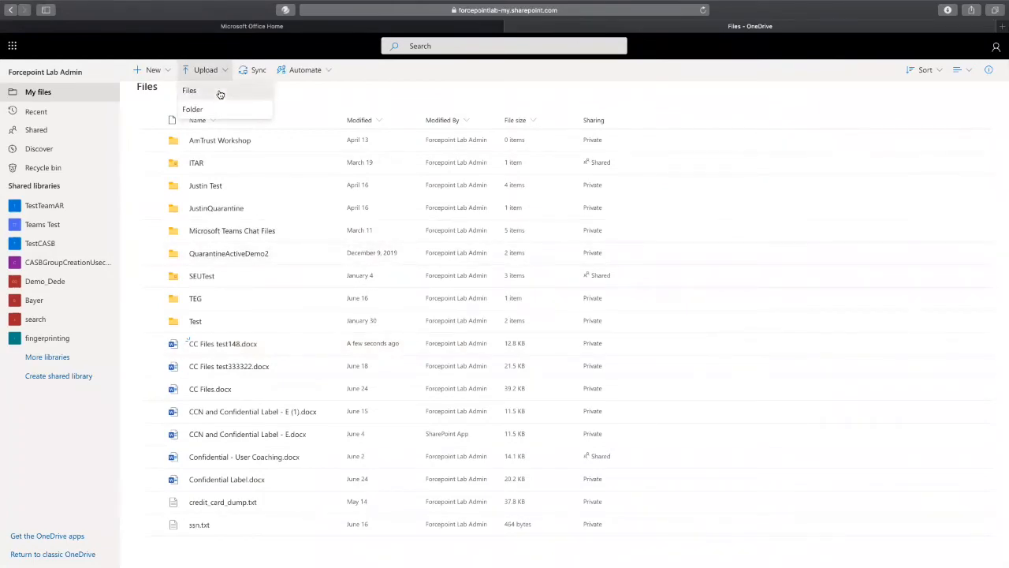
pyautogui.click(190, 90)
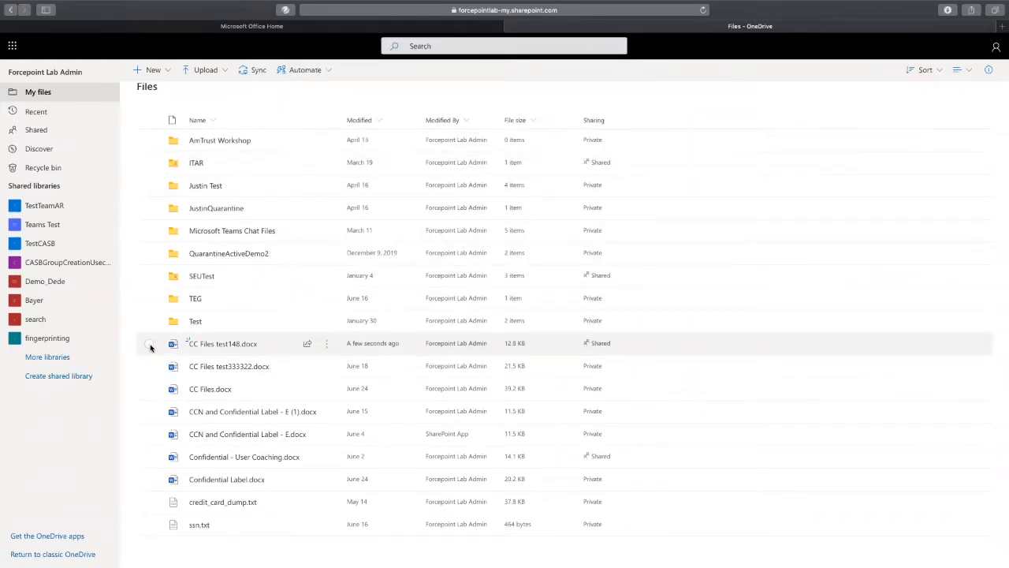
pyautogui.click(150, 344)
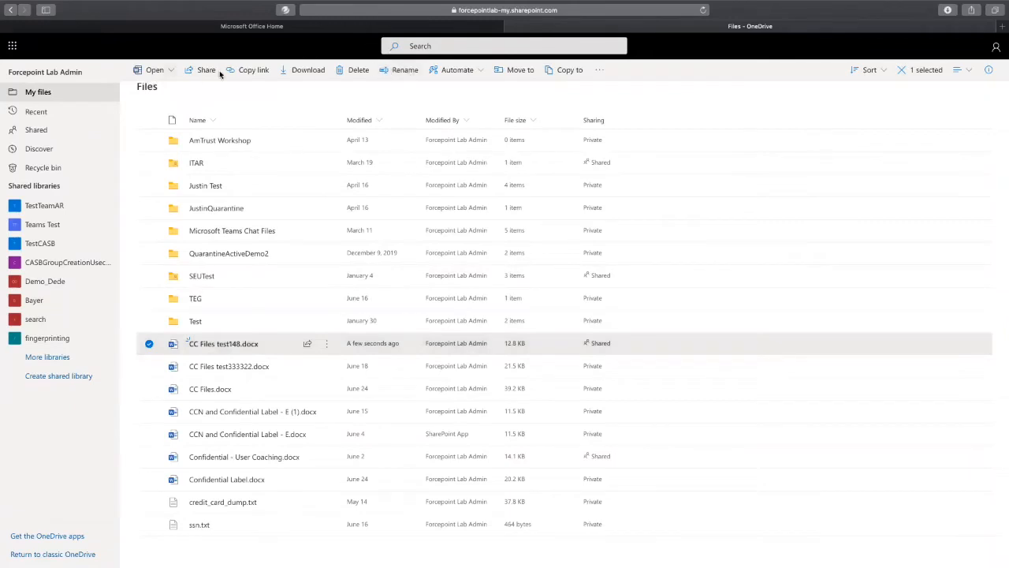
pyautogui.write('e')
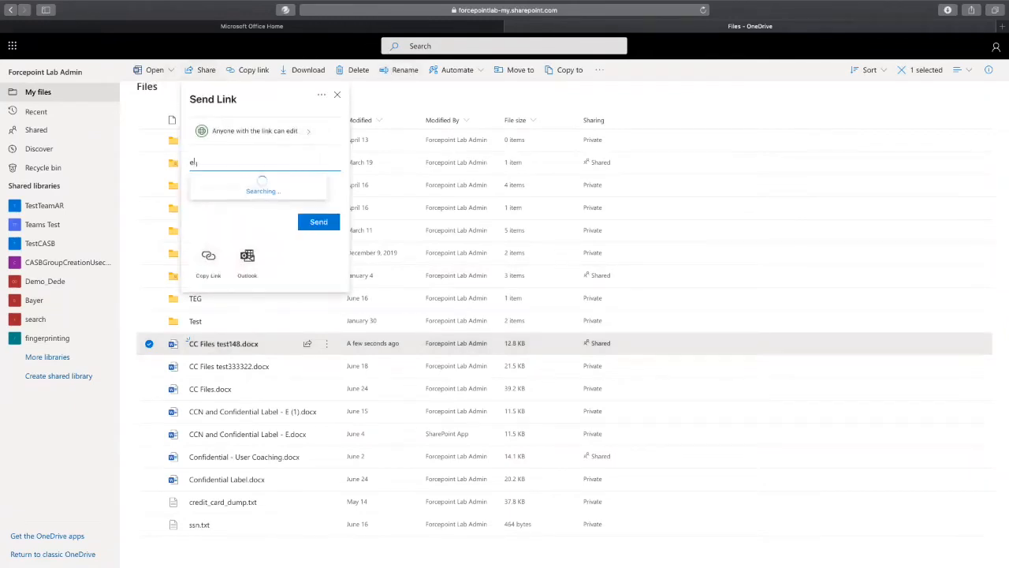
pyautogui.write('rikscor')
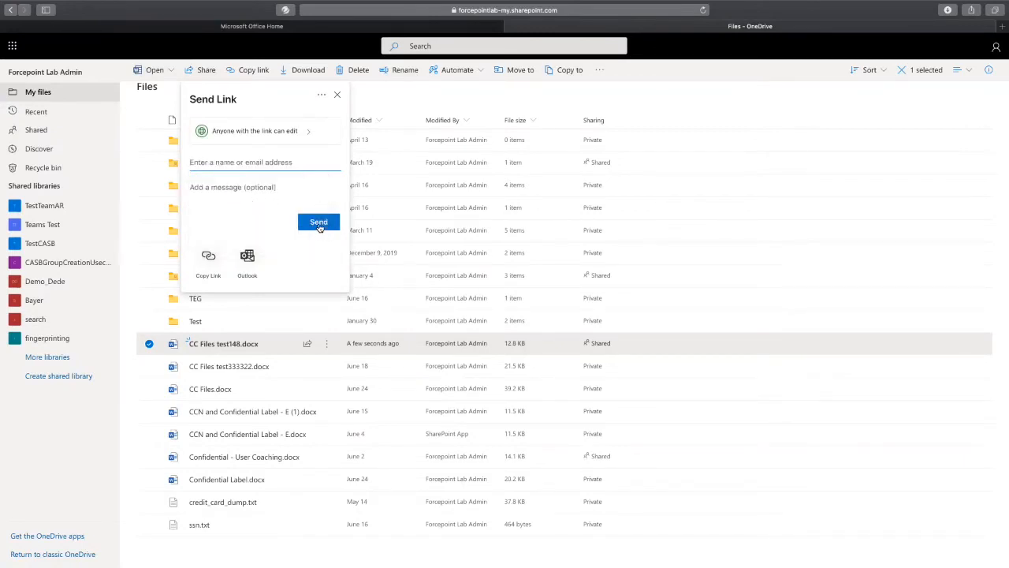
pyautogui.click(319, 222)
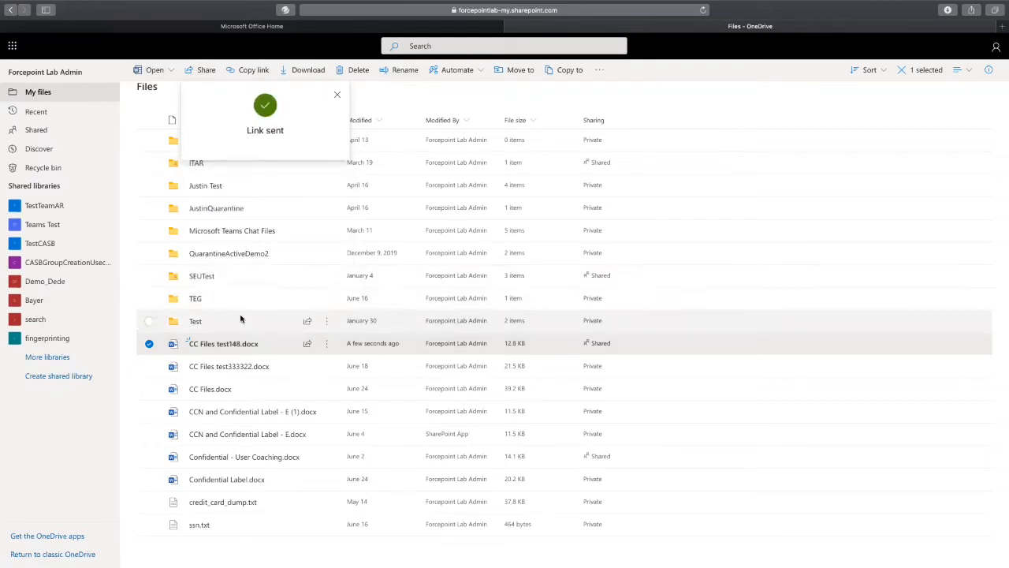
pyautogui.click(205, 69)
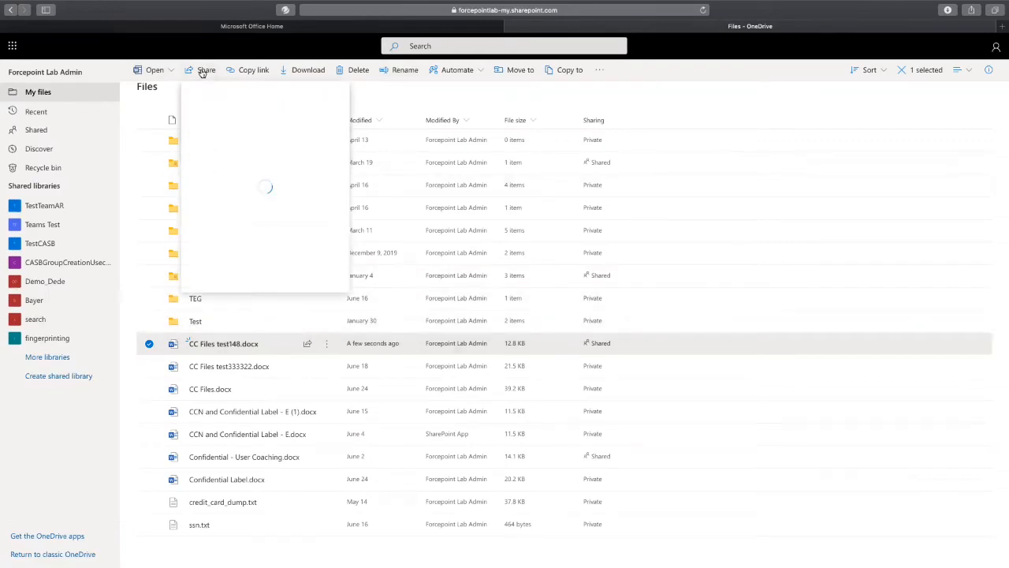
pyautogui.click(205, 69)
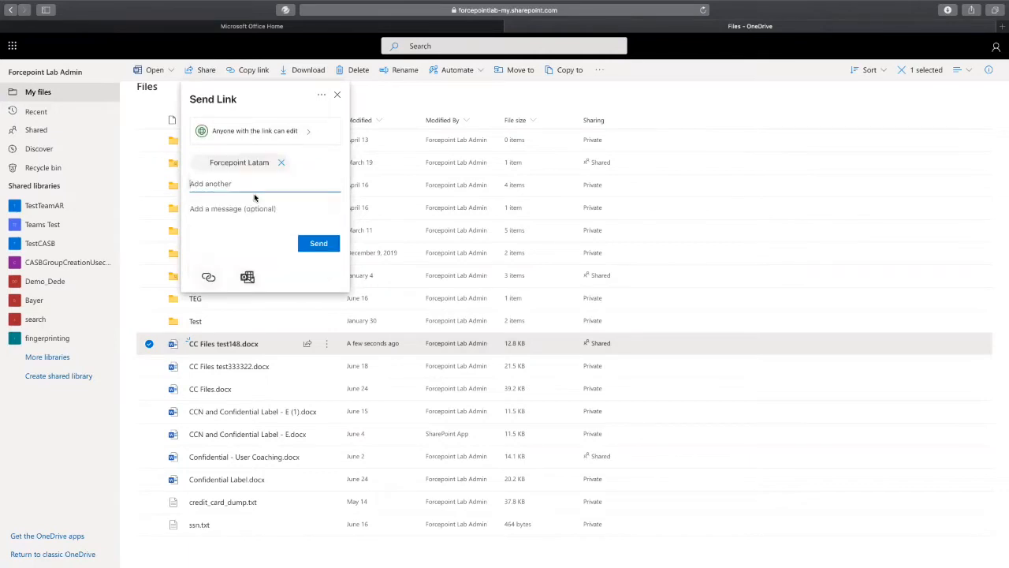
pyautogui.click(318, 243)
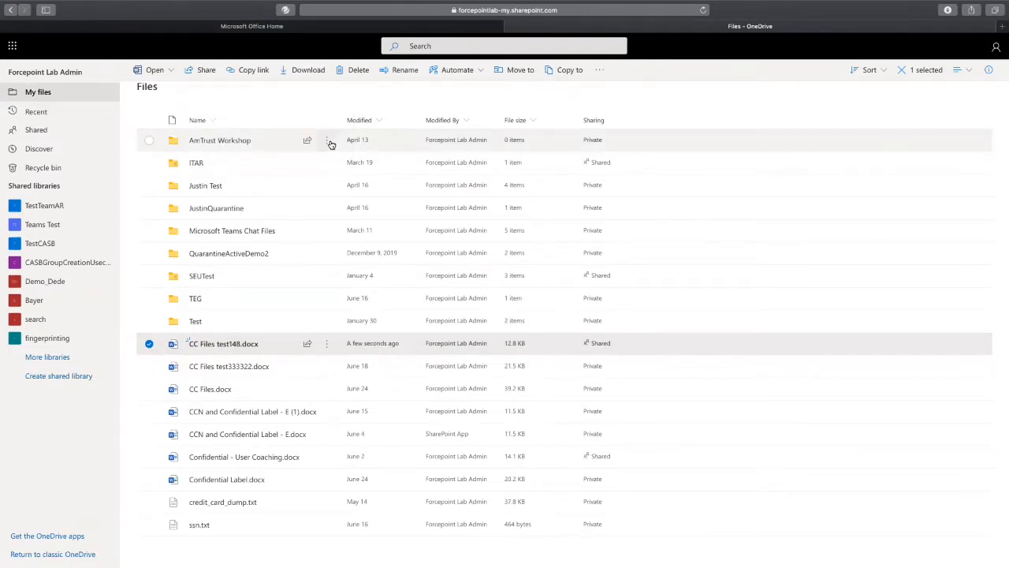
pyautogui.moveTo(328, 139)
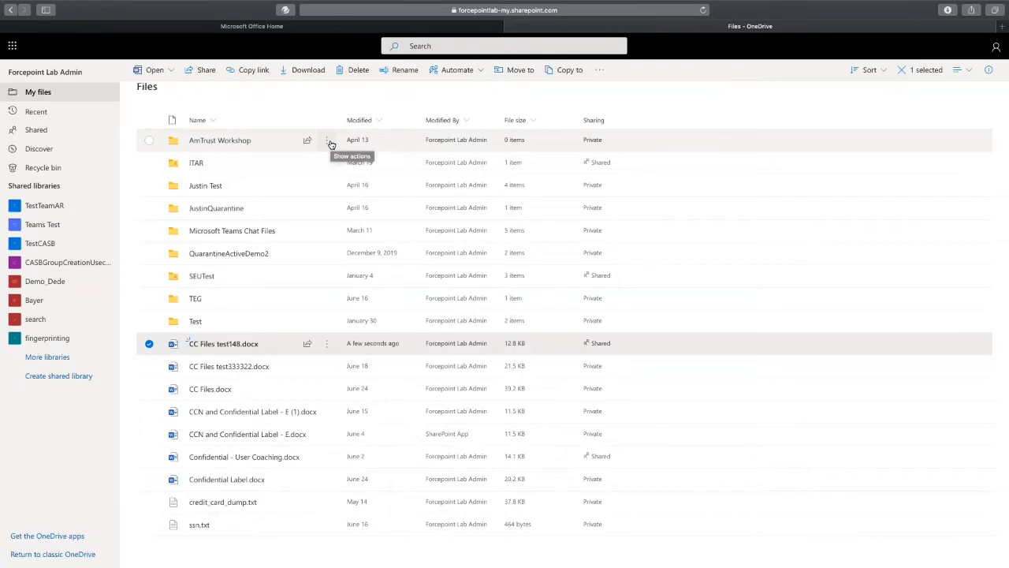
pyautogui.moveTo(366, 150)
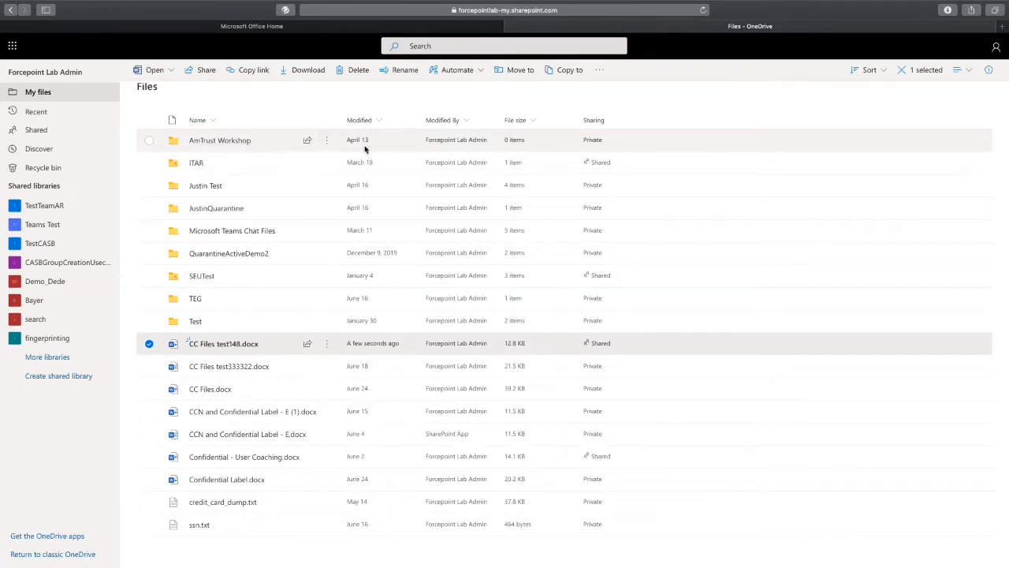
pyautogui.moveTo(282, 247)
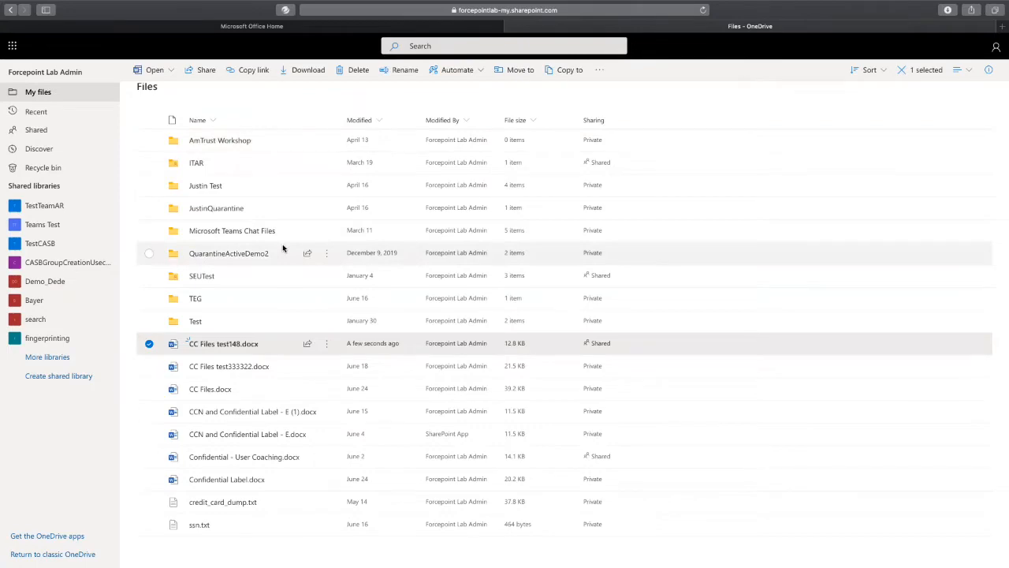
# Switch back to Security Manager and show the Manage DLP Policies list
pyautogui.click(189, 12)
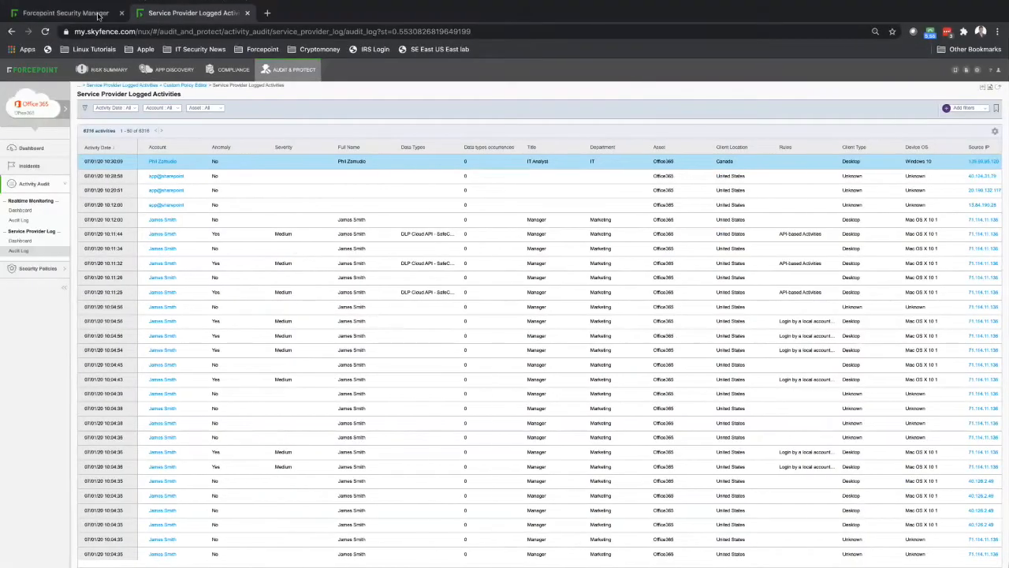
pyautogui.click(63, 12)
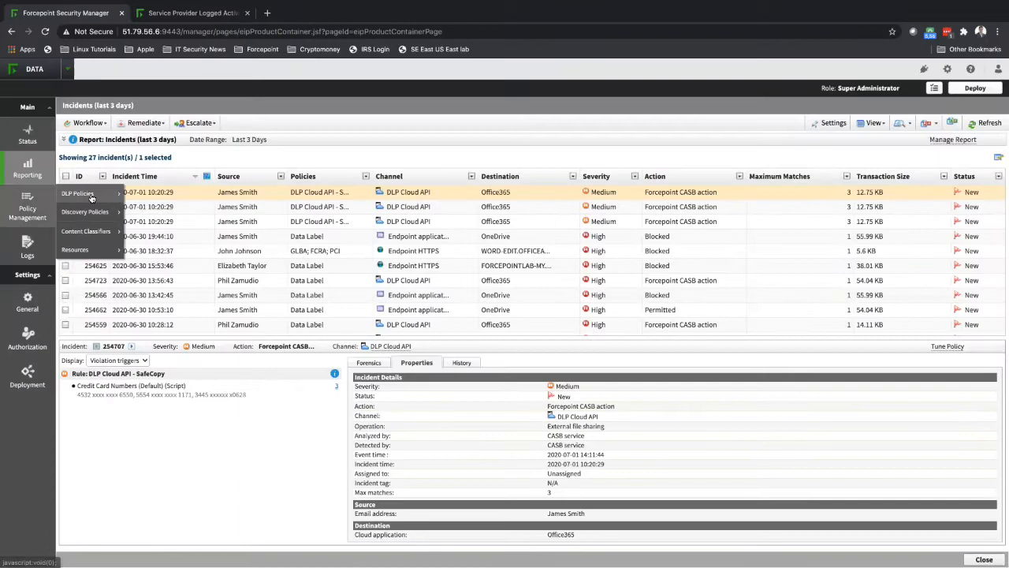
pyautogui.click(77, 193)
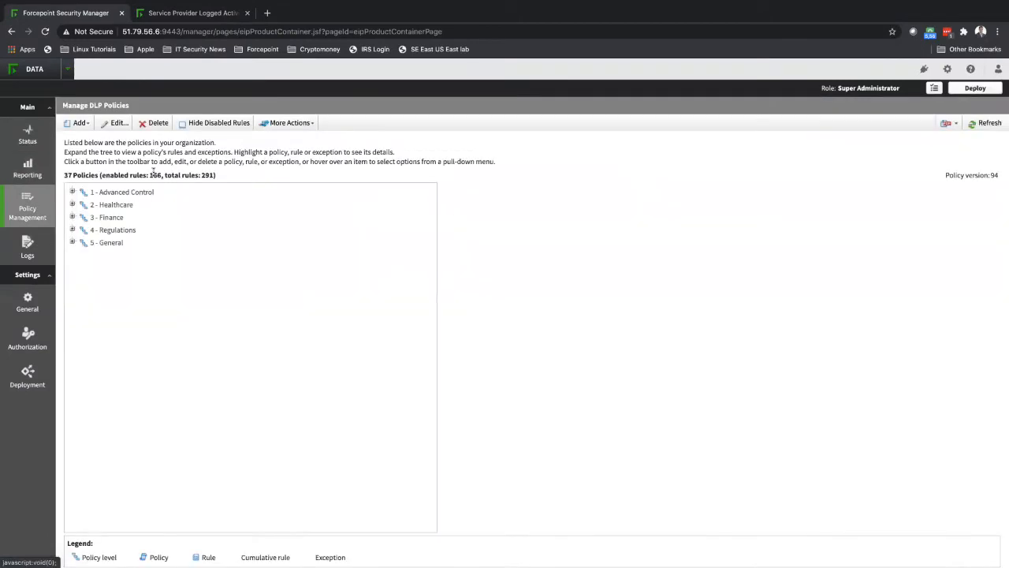
# Expand Advanced Control and open the DLP Cloud API - SafeCopy rule's Policy Rule page
pyautogui.click(126, 193)
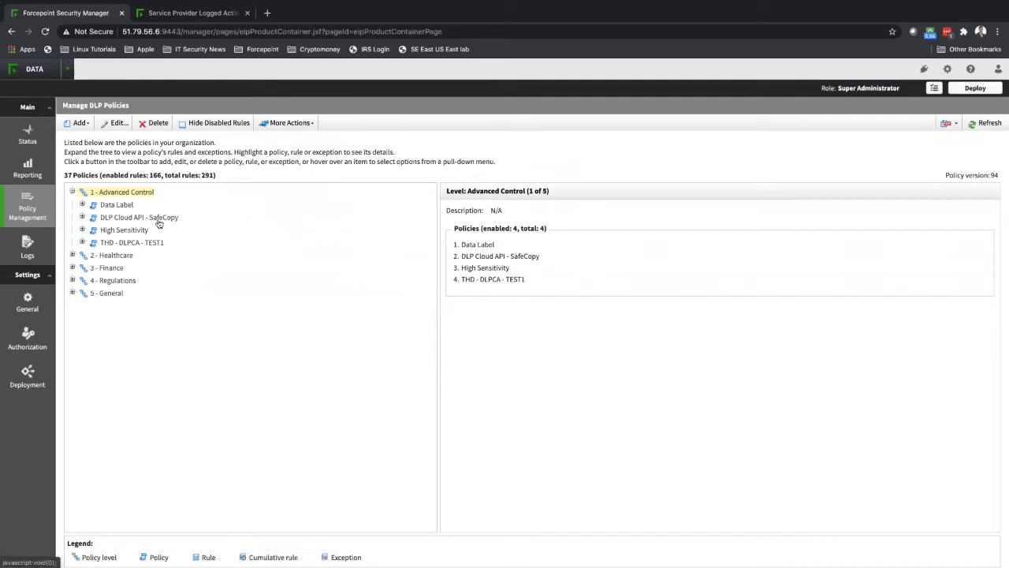
pyautogui.click(82, 218)
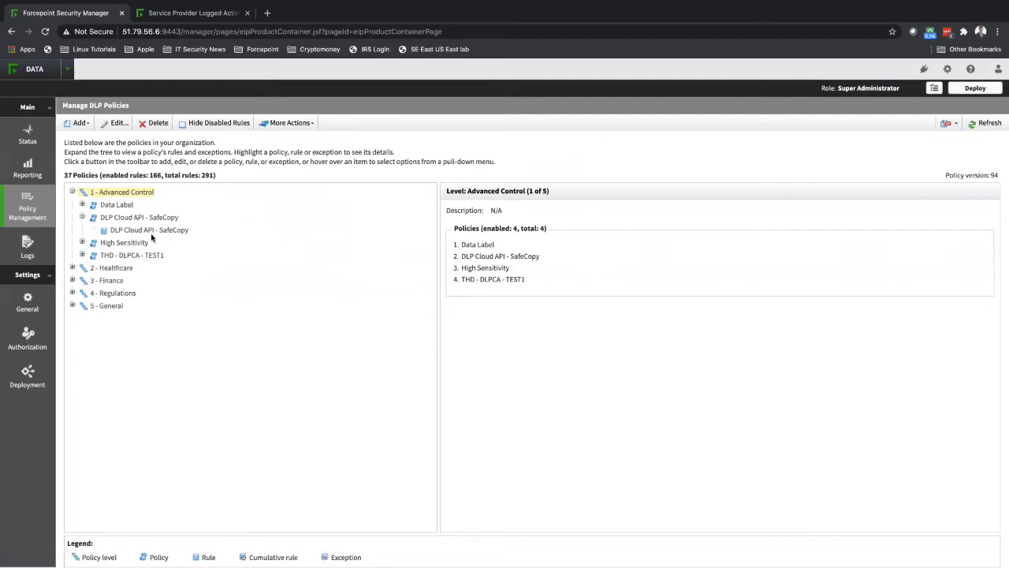
pyautogui.click(148, 230)
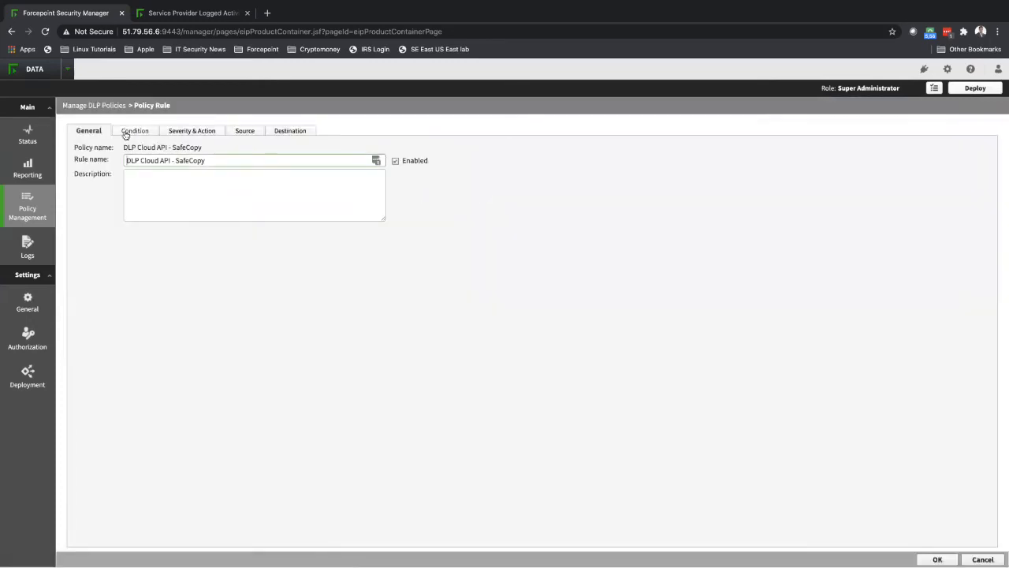
# Review the rule's Condition and Severity & Action, then show the Create a Safe Copy - DA plan details
pyautogui.click(132, 129)
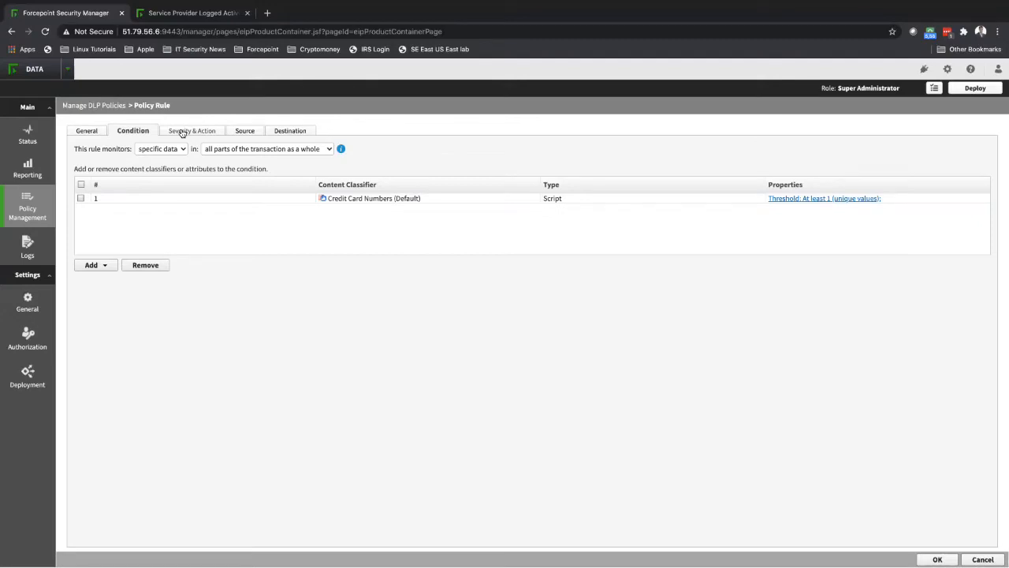
pyautogui.click(192, 129)
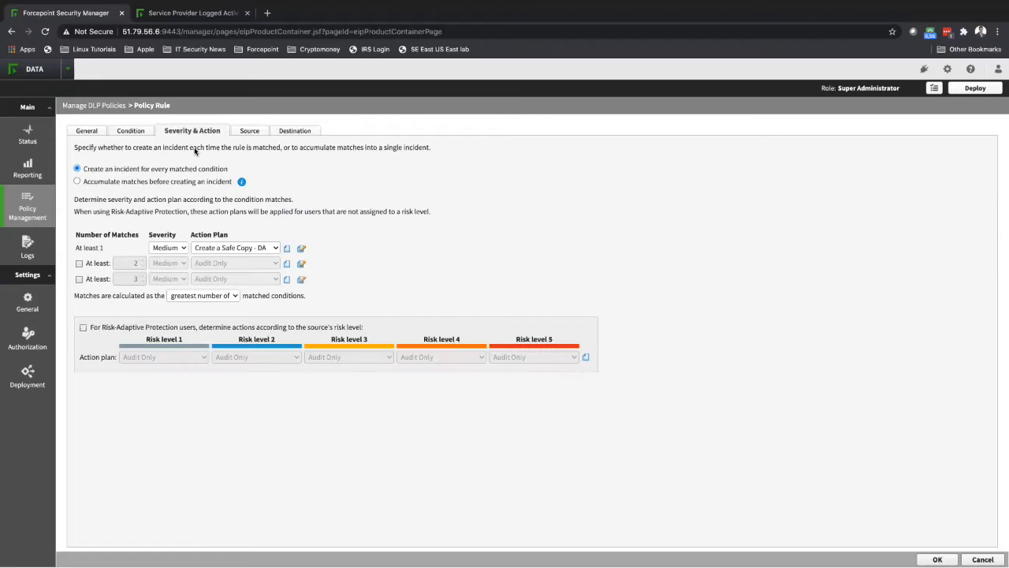
pyautogui.moveTo(301, 249)
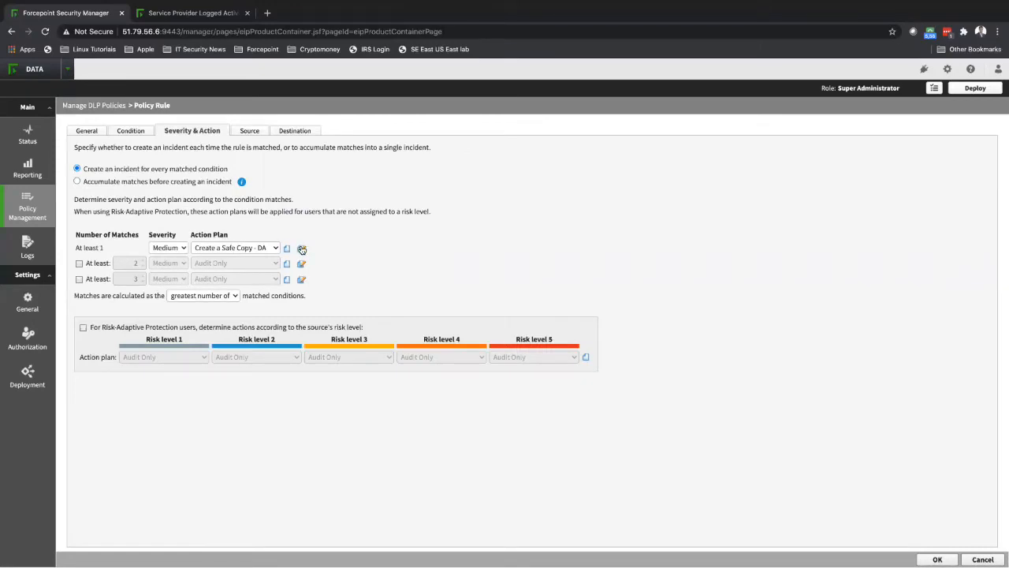
pyautogui.moveTo(303, 249)
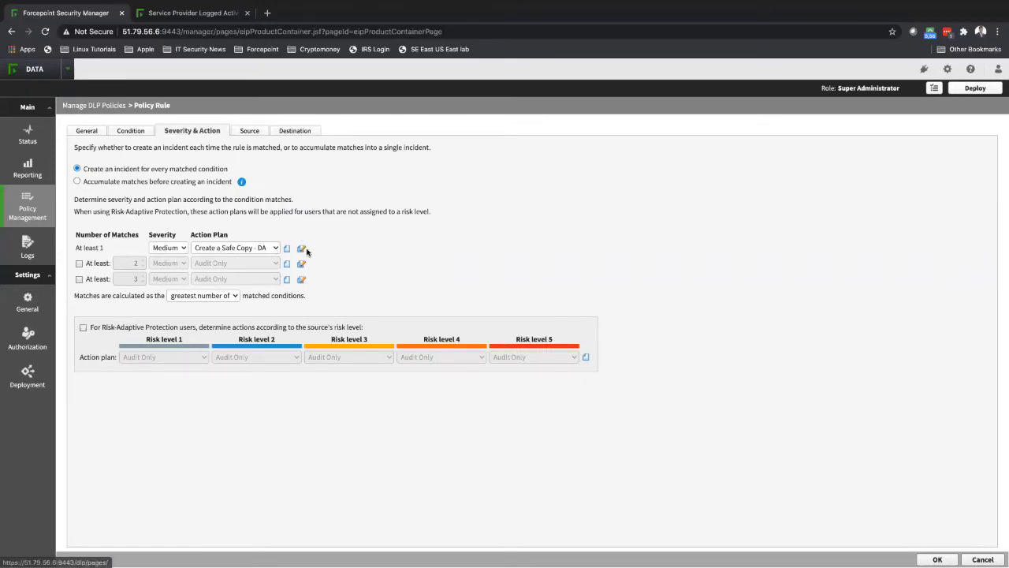
pyautogui.click(301, 248)
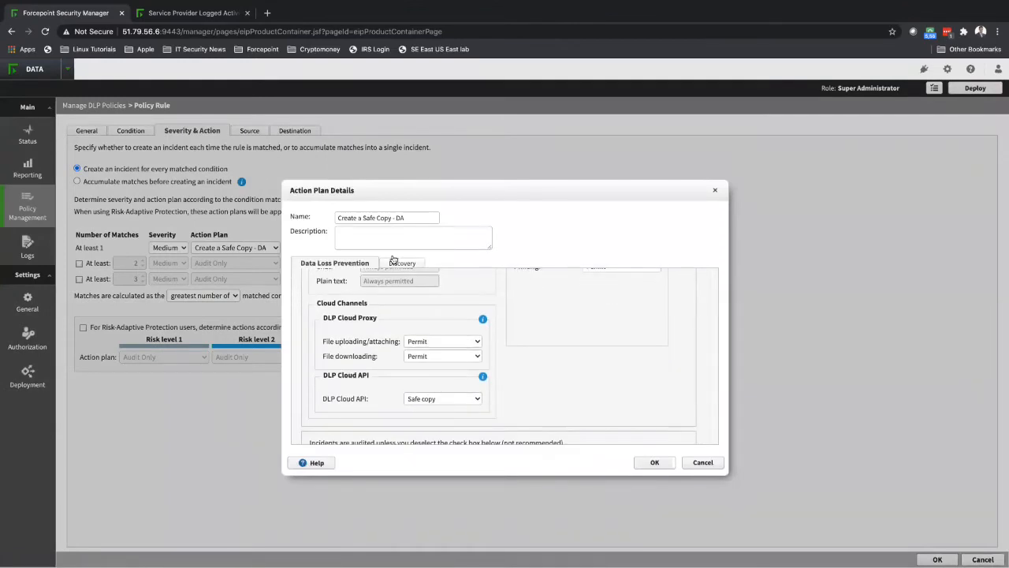
# Show the plan's Discovery settings with CASB service set to Safe copy and its alternatives listed
pyautogui.click(395, 261)
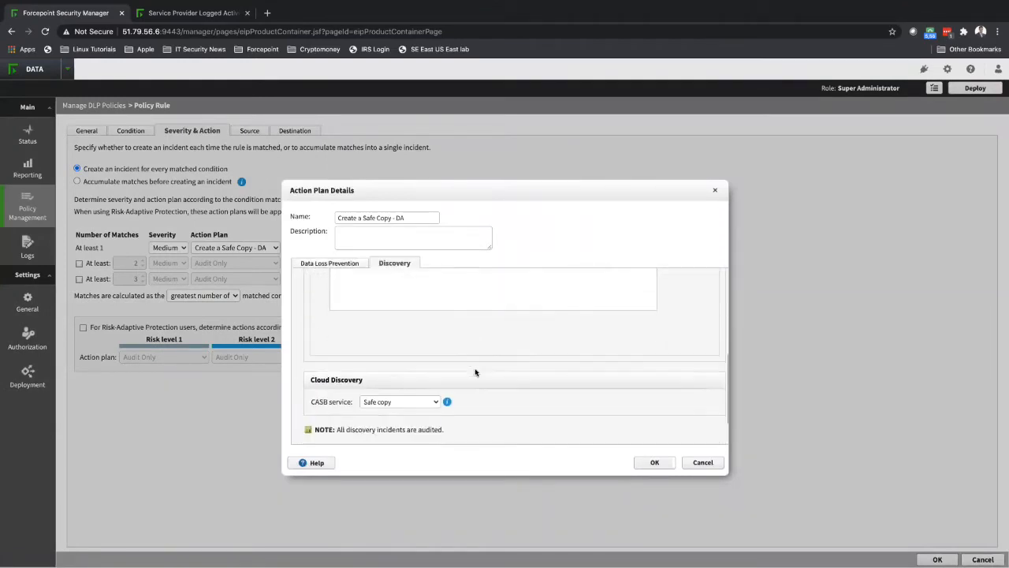
pyautogui.click(400, 402)
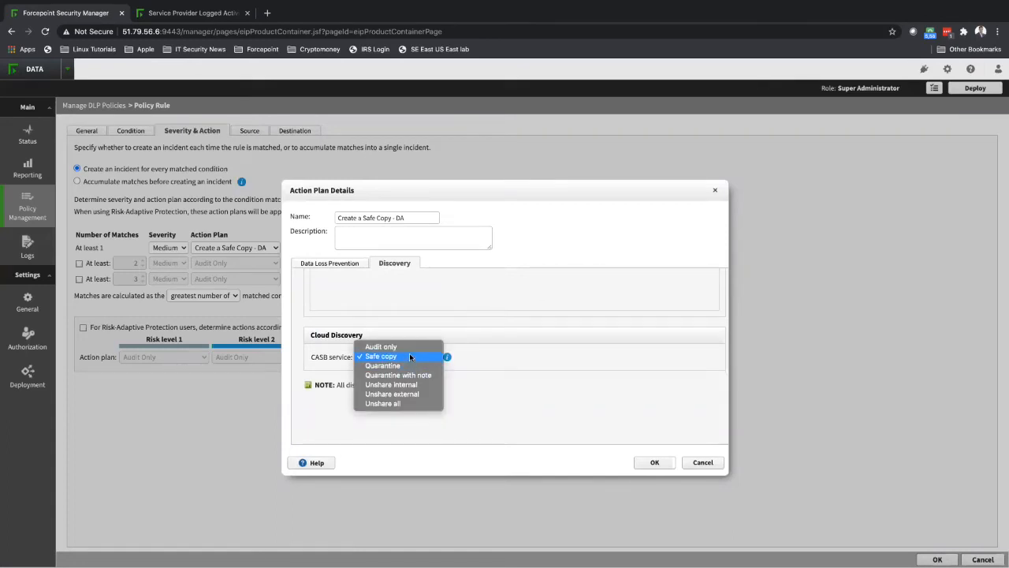
pyautogui.moveTo(410, 356)
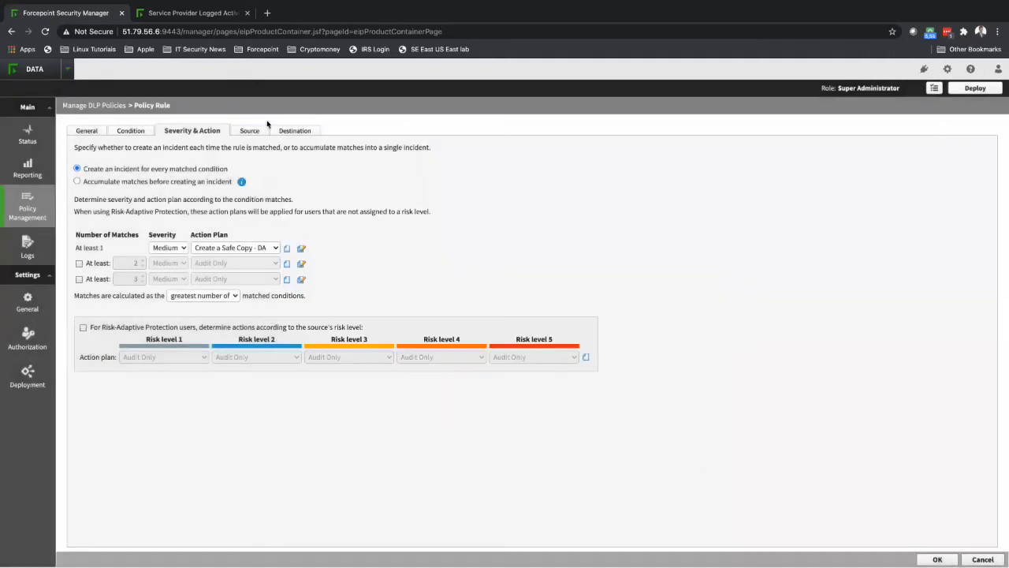
# Show the Destination settings with DLP Cloud API enabled, highlighting its description, then go to Reporting
pyautogui.click(289, 129)
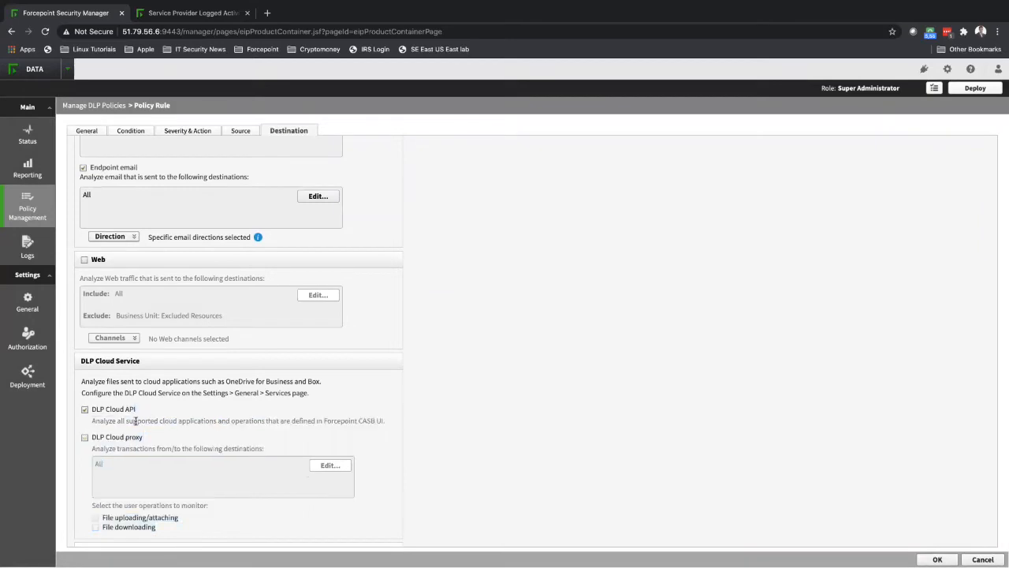
pyautogui.tripleClick(236, 420)
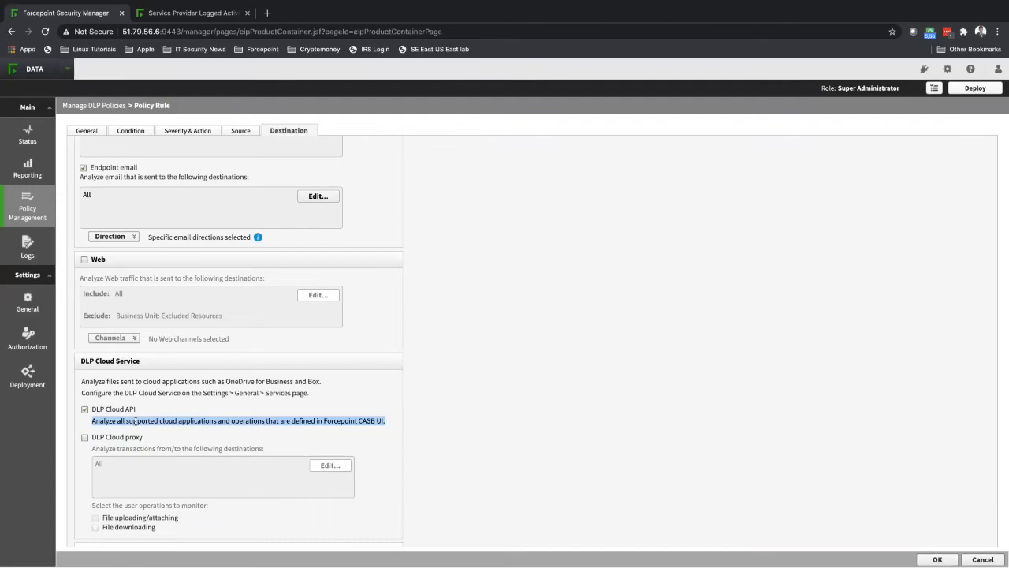
pyautogui.click(27, 166)
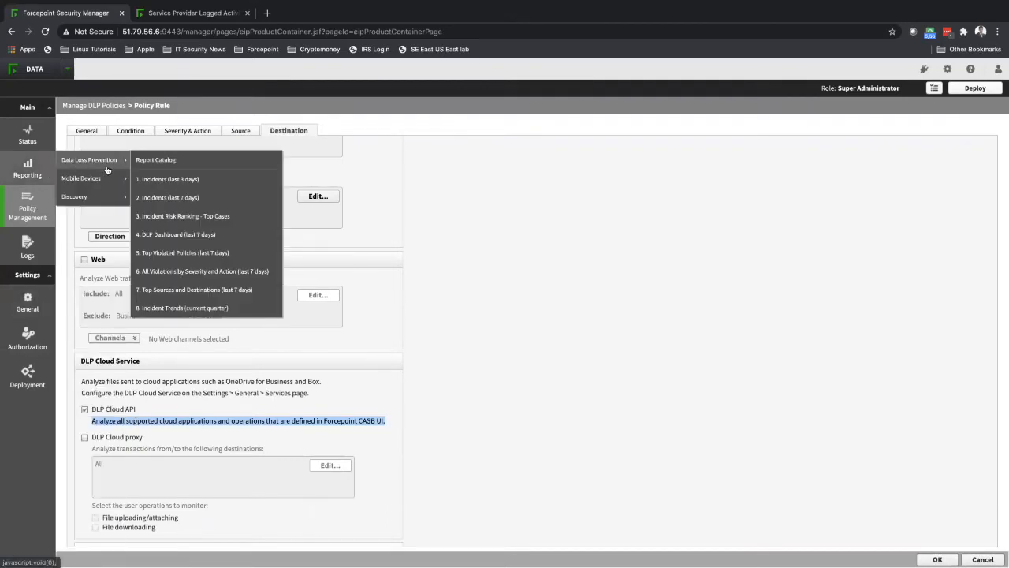
# Show the last-3-days incidents report and review the properties of upload incident 254701
pyautogui.click(171, 179)
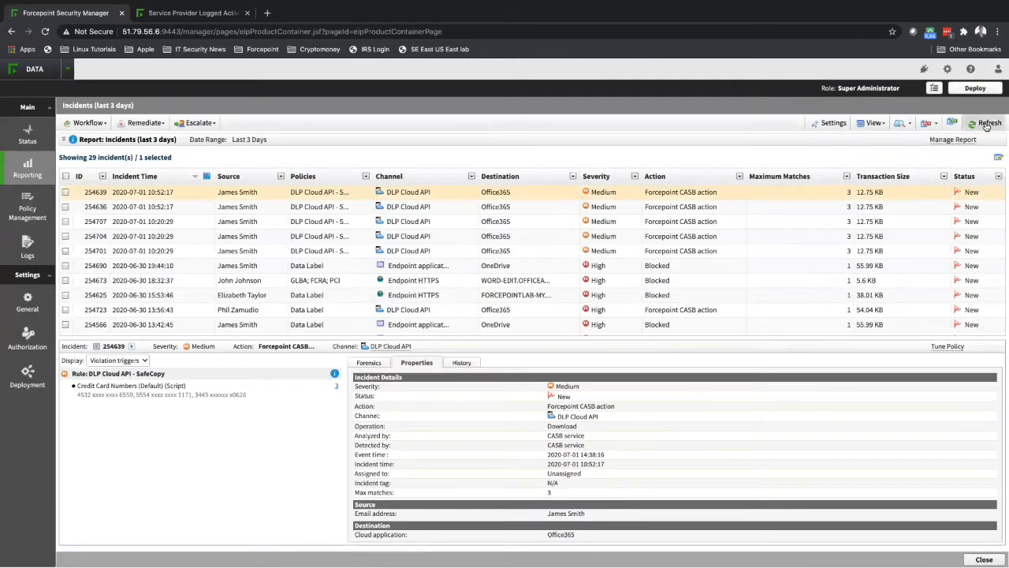
pyautogui.click(986, 123)
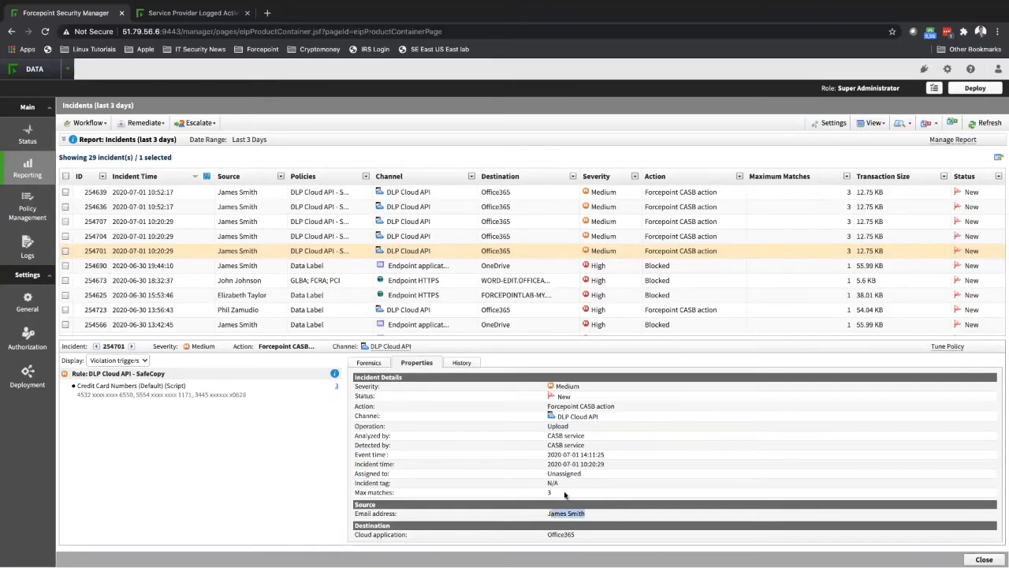
pyautogui.scroll(-3)
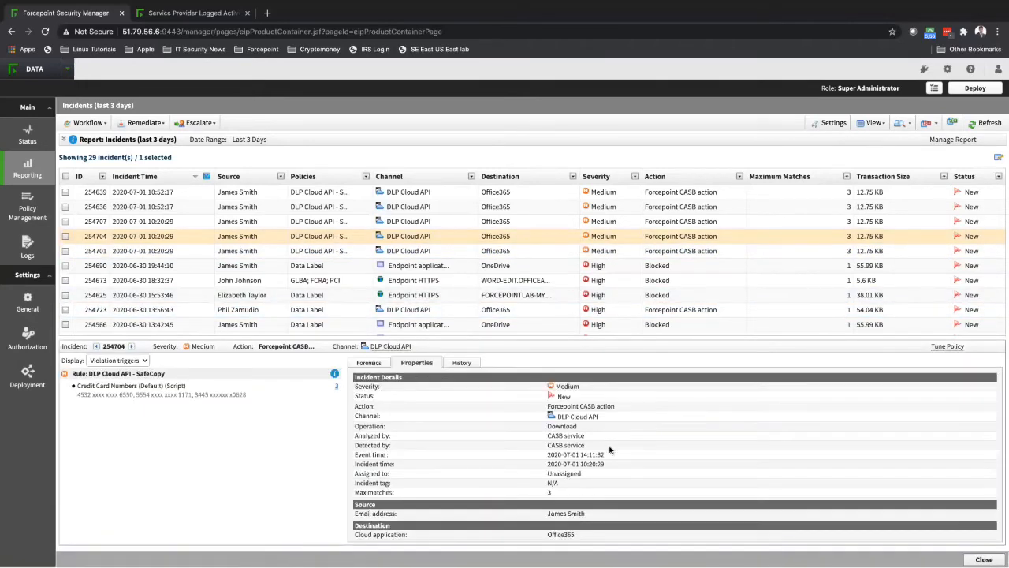
# Scroll incident 254704's attachments, then review external sharing incident 254707's details
pyautogui.scroll(-3)
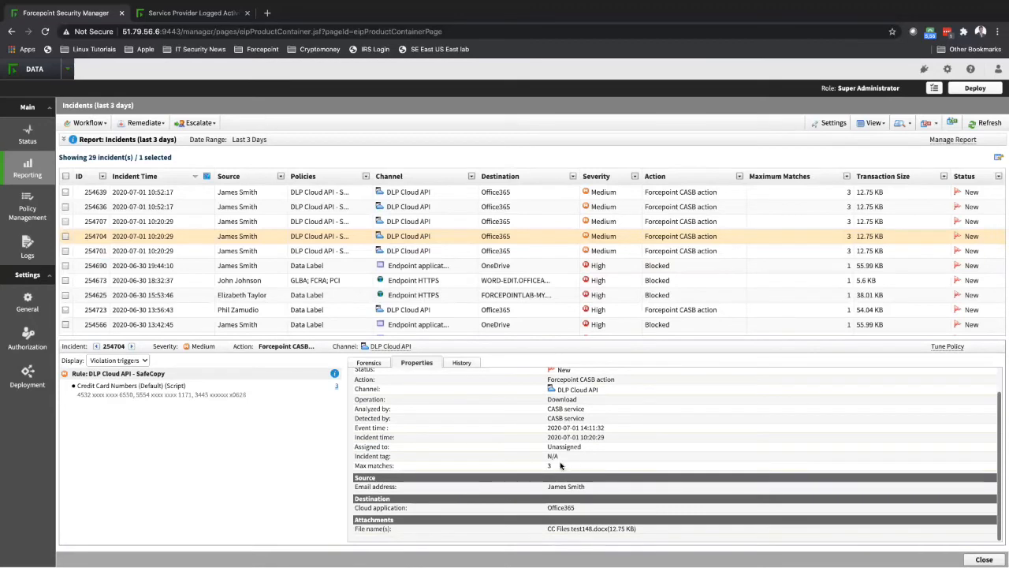
pyautogui.moveTo(322, 343)
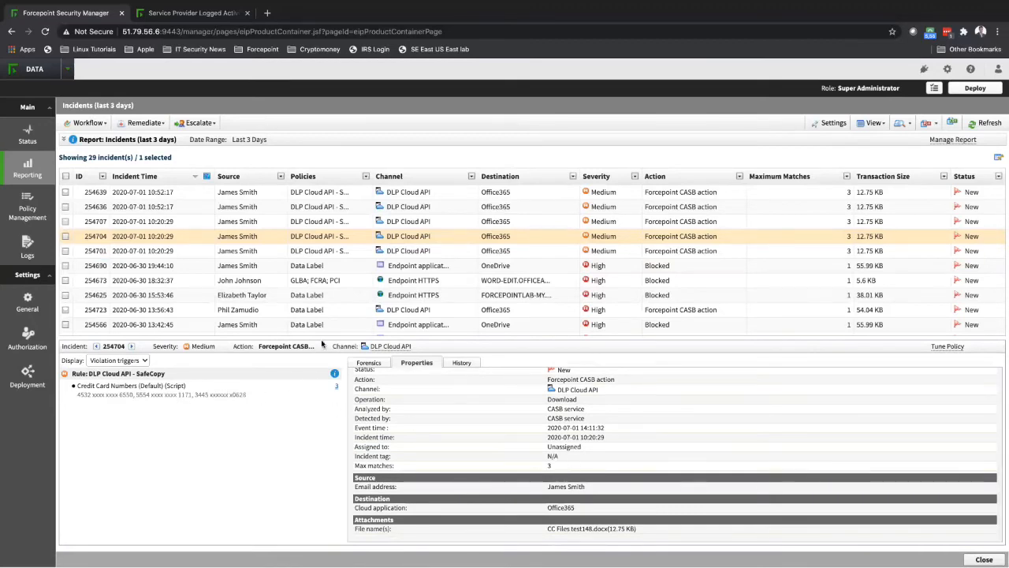
pyautogui.click(984, 558)
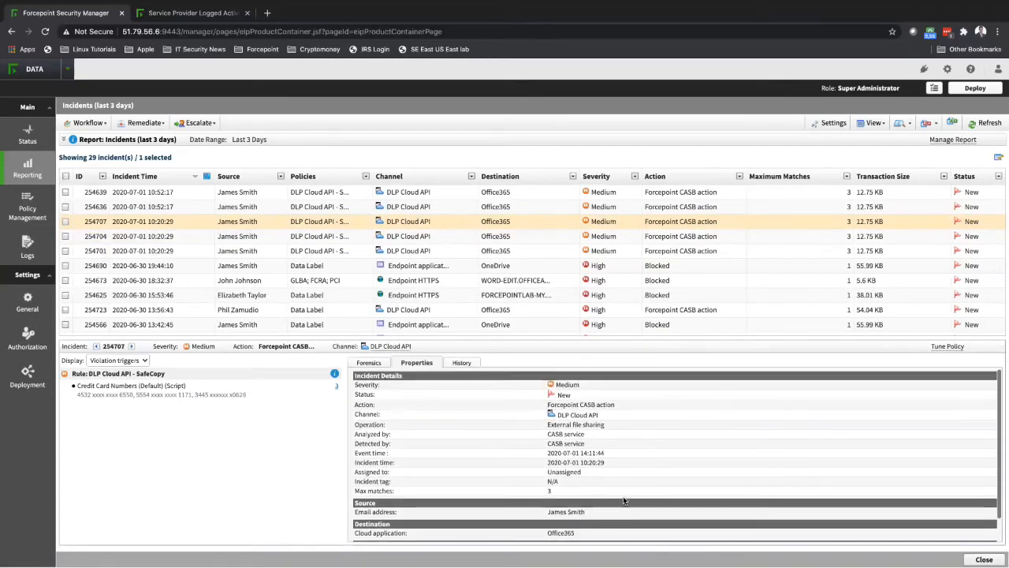
pyautogui.scroll(-3)
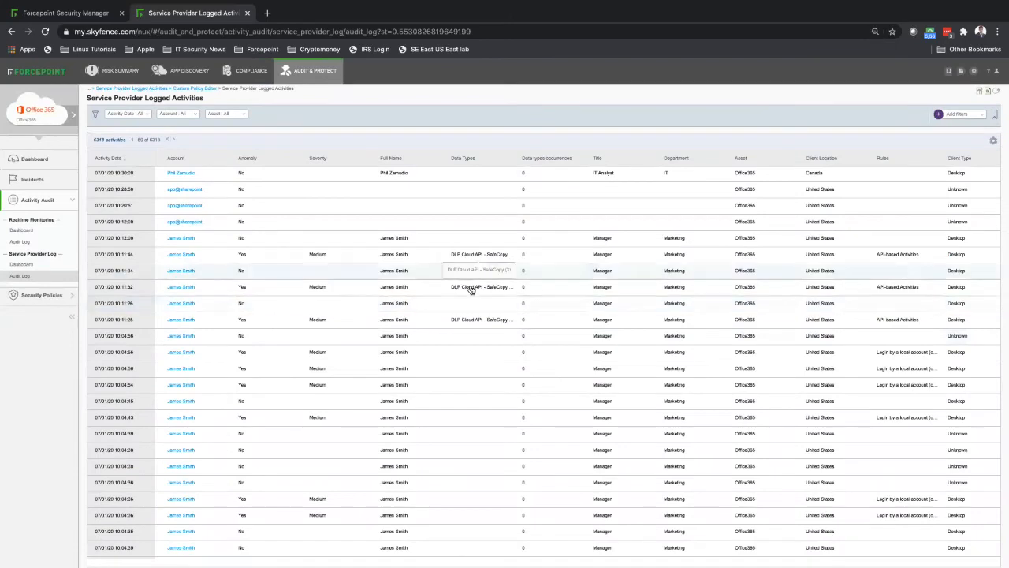
pyautogui.moveTo(533, 287)
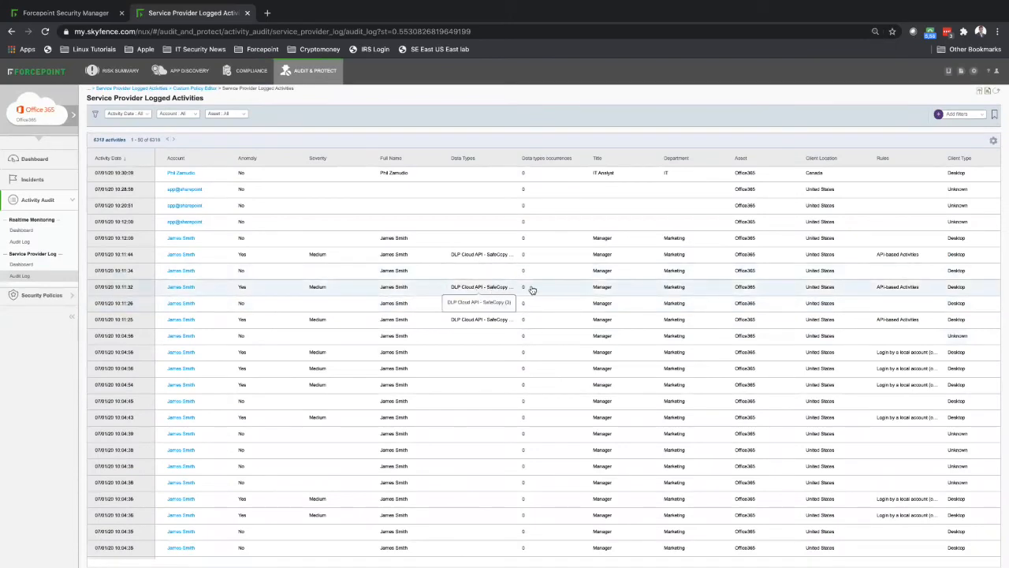
pyautogui.moveTo(511, 254)
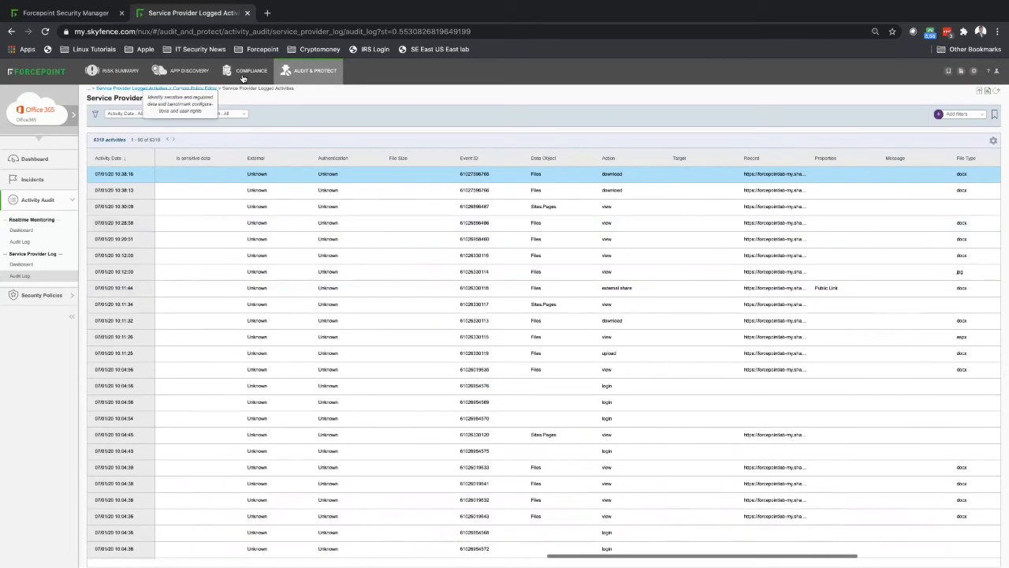
# Show the CASB File Analytics list with classified files and their policy matches
pyautogui.click(252, 70)
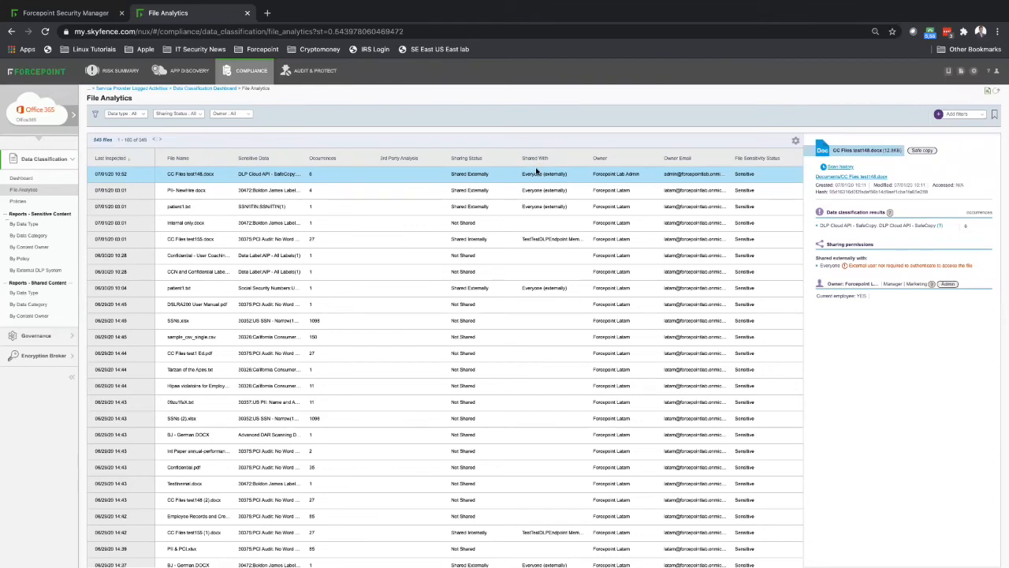
pyautogui.moveTo(965, 265)
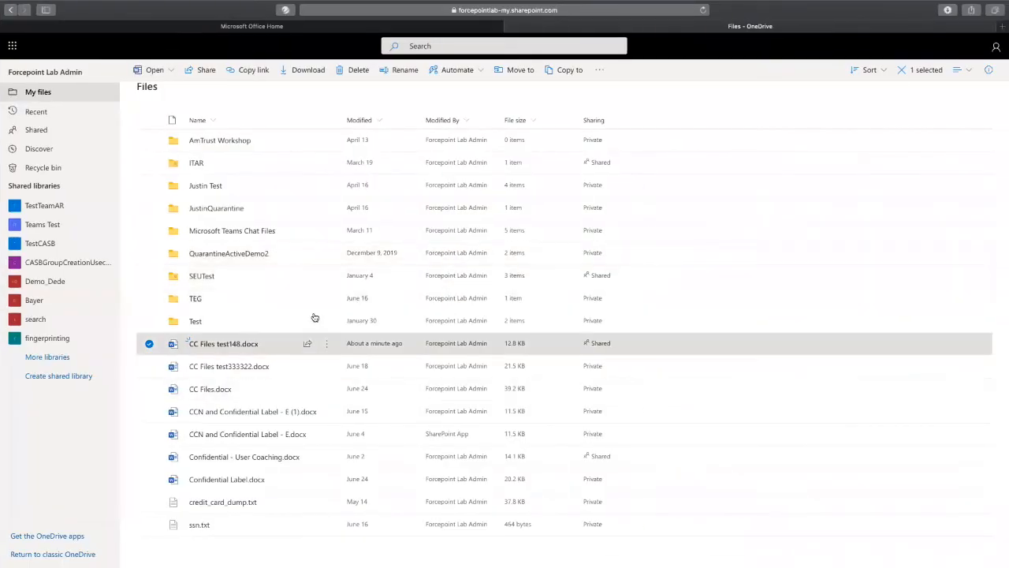
# Go into QuarantineActiveDemo2's Documents folder holding the CC Files test148.docx safe copy
pyautogui.doubleClick(228, 252)
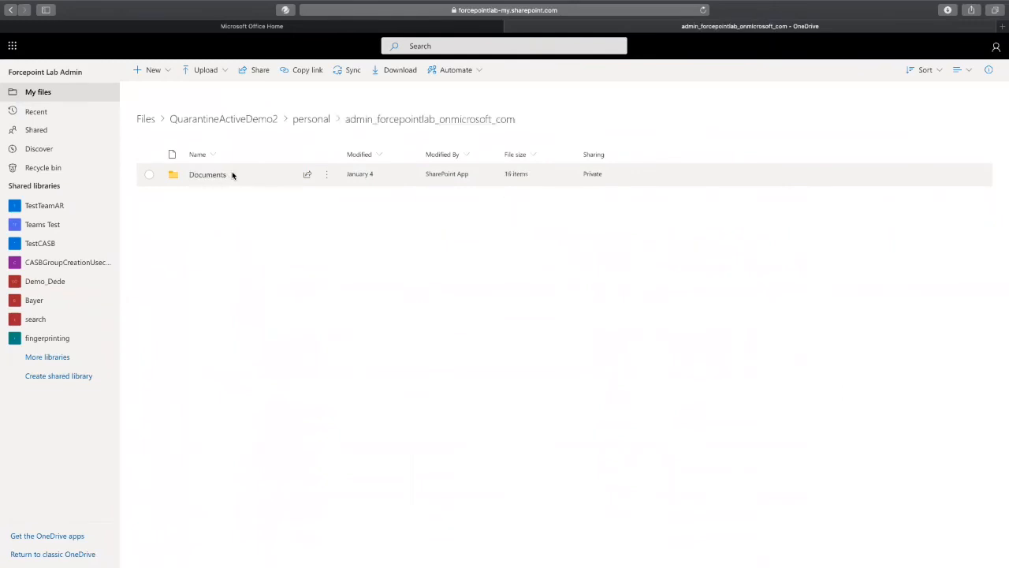
pyautogui.doubleClick(208, 173)
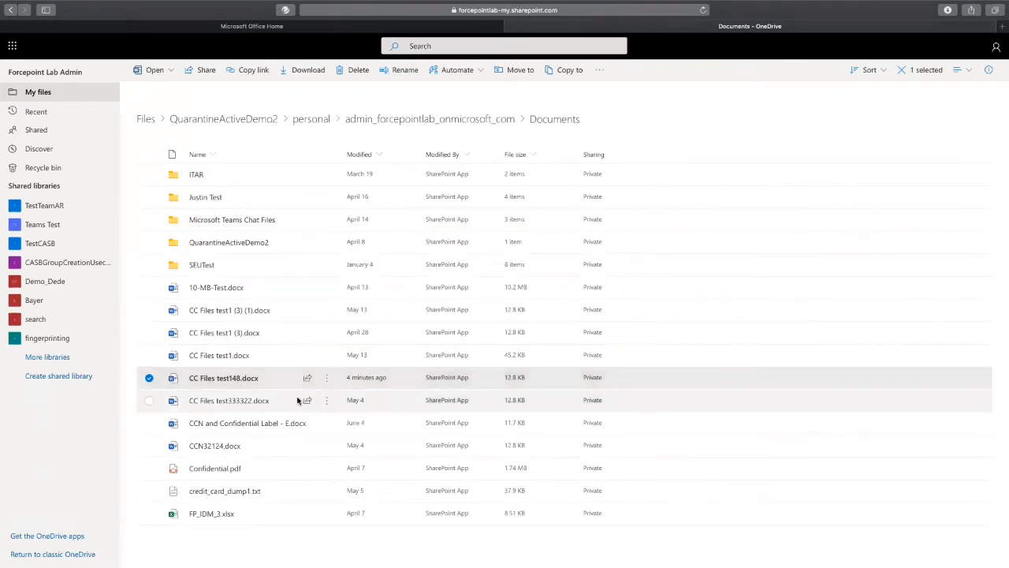
pyautogui.moveTo(224, 378)
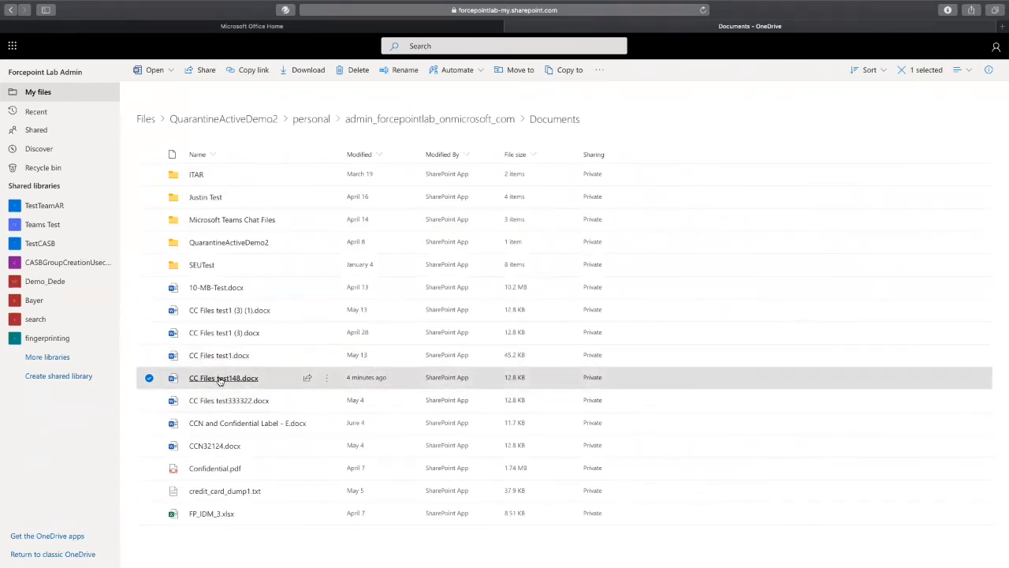
# Open the safe copy CC Files test146.docx in Word Online, showing its credit card entries
pyautogui.doubleClick(224, 377)
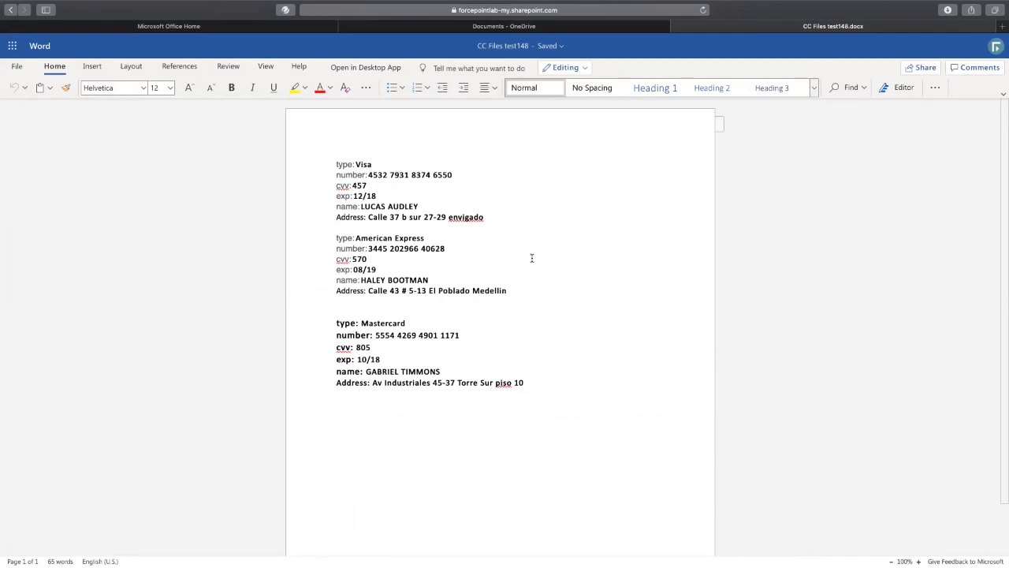
pyautogui.moveTo(591, 45)
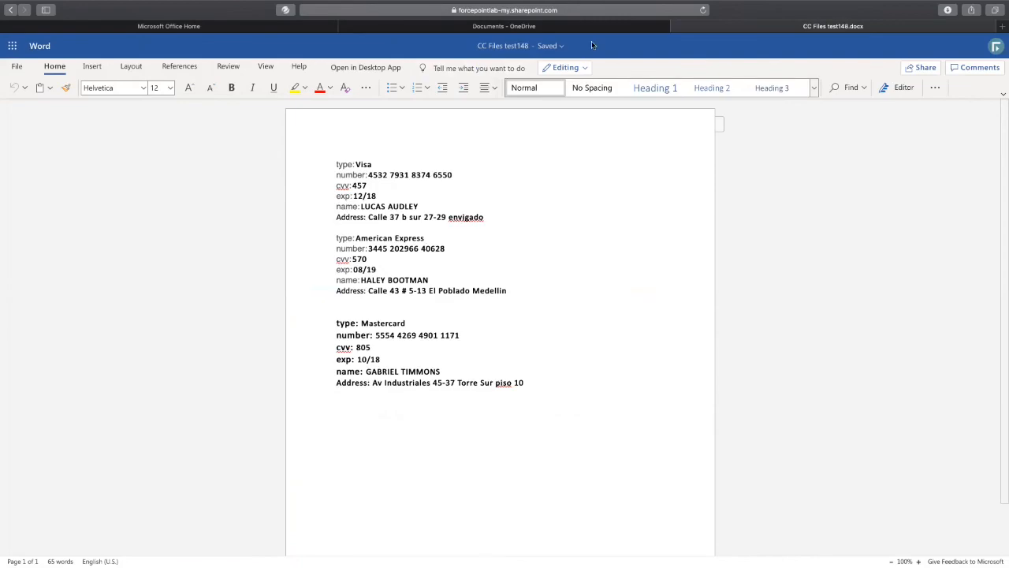